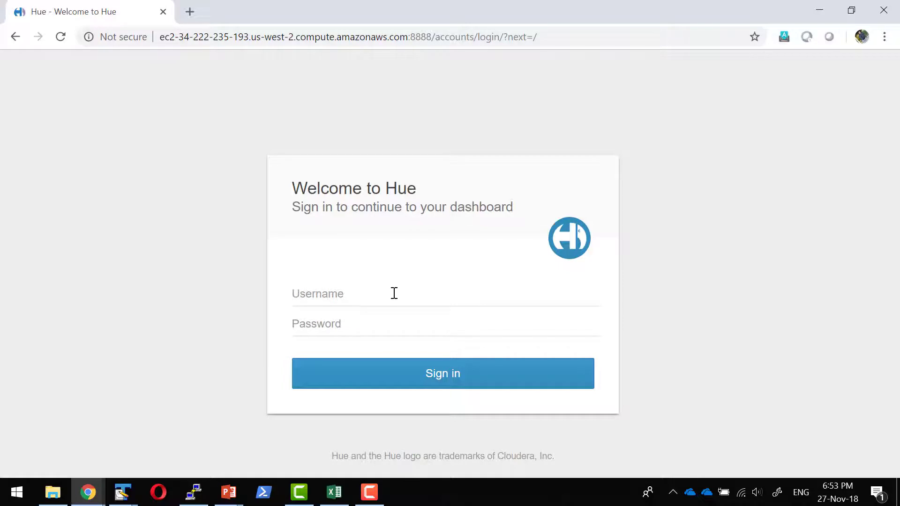
# - Sign in to Hue and finish the Quick Start Wizard with 'Skip the wizard' enabled
pyautogui.write('c')
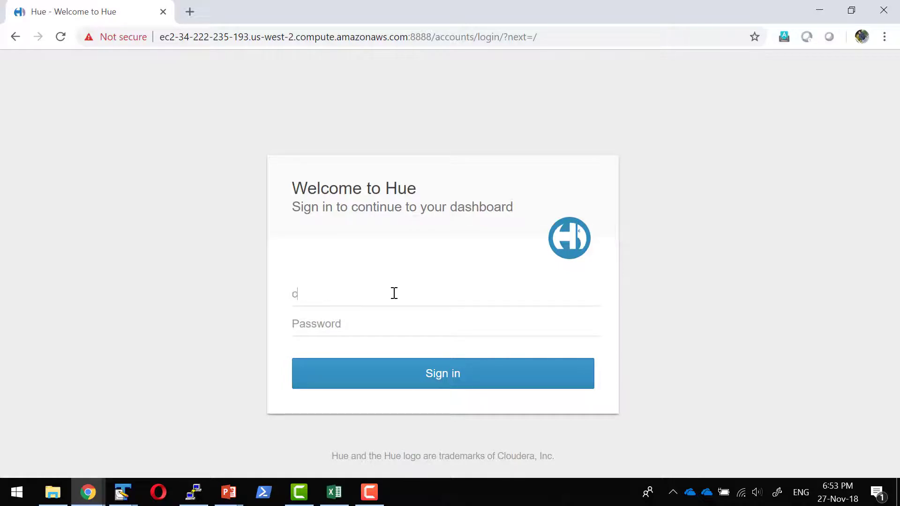
pyautogui.click(442, 373)
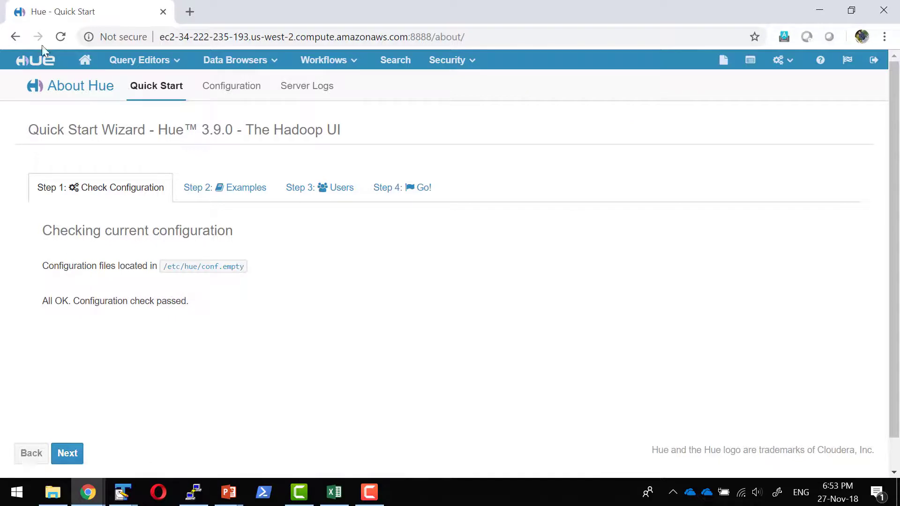
pyautogui.moveTo(133, 6)
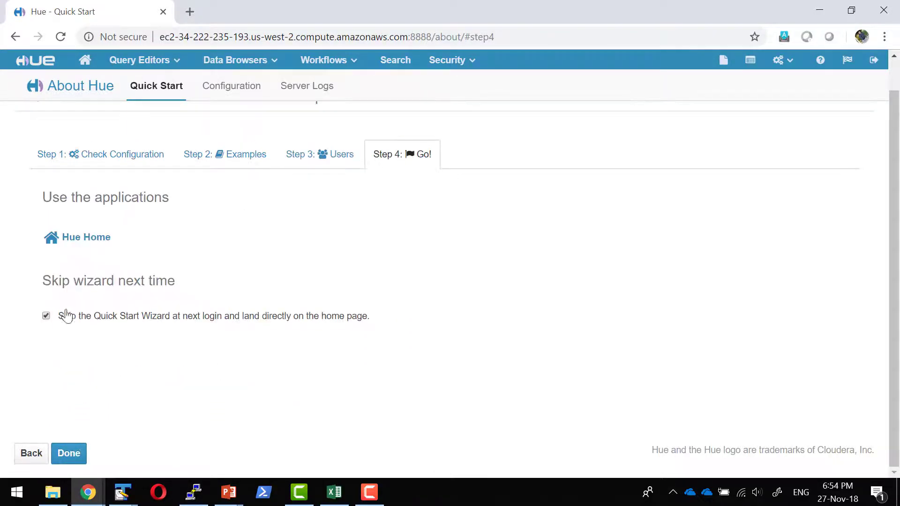
pyautogui.moveTo(68, 452)
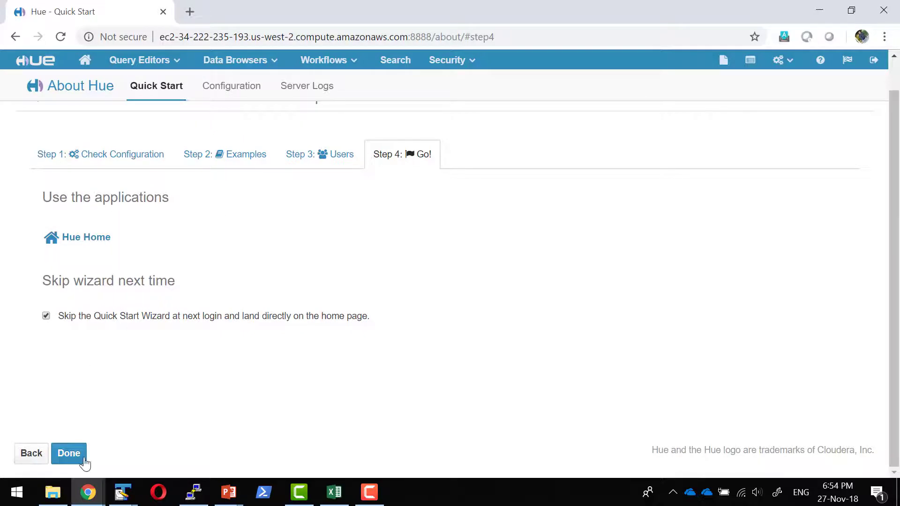
pyautogui.click(68, 453)
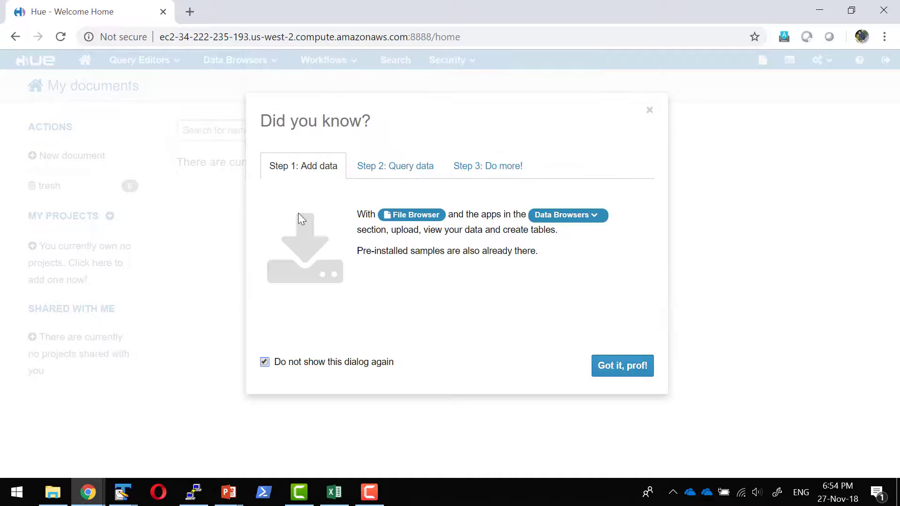
pyautogui.moveTo(252, 178)
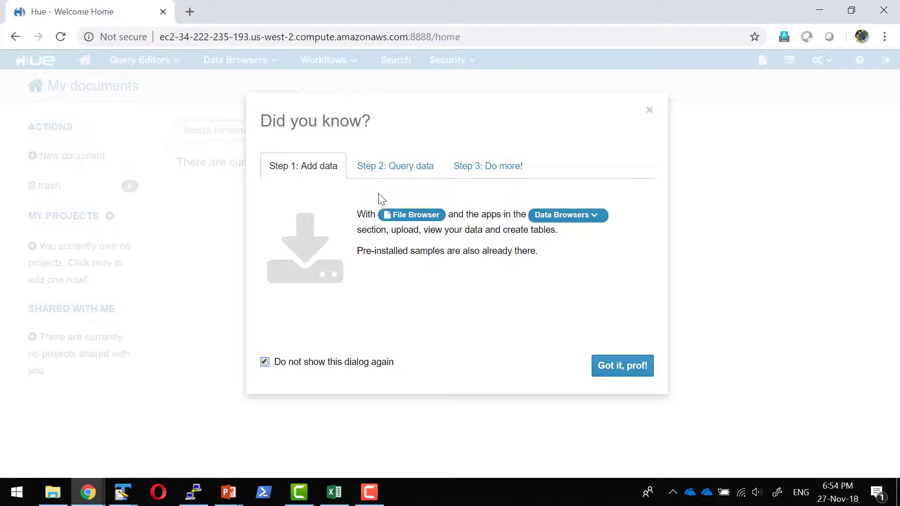
pyautogui.moveTo(234, 63)
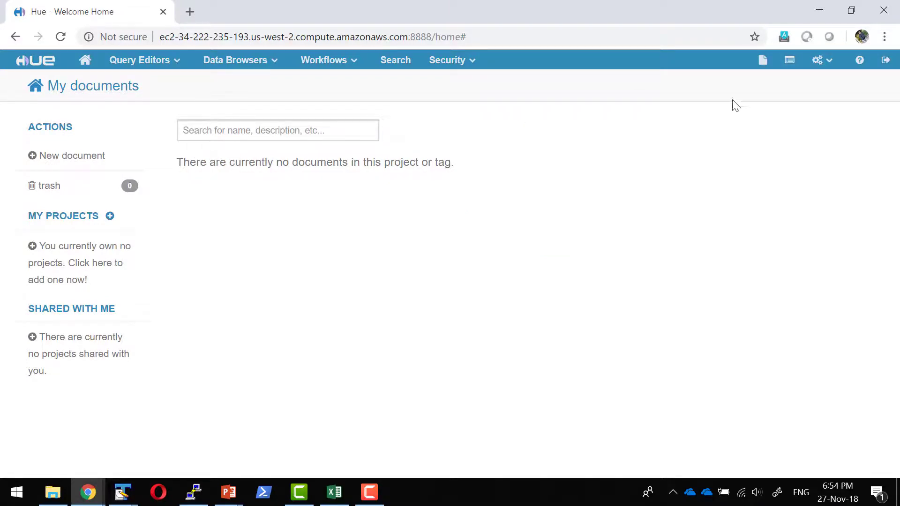
pyautogui.moveTo(762, 60)
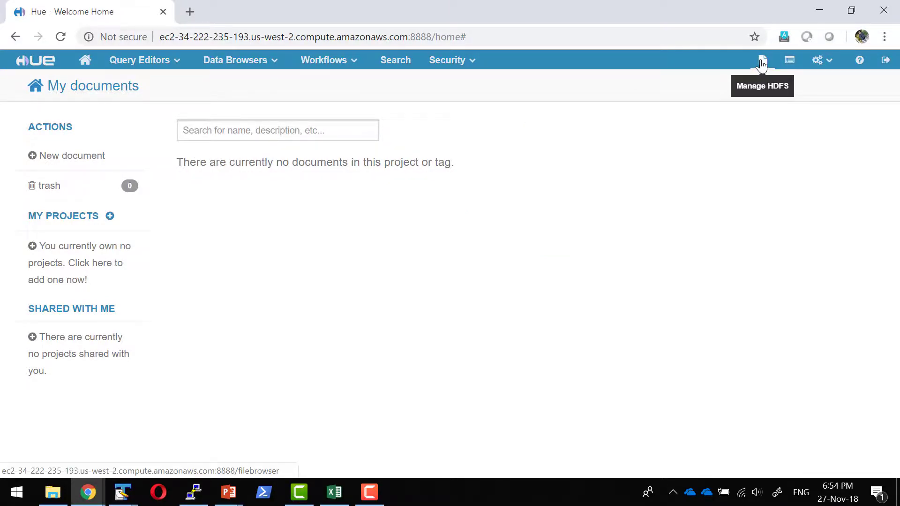
# - Go to the HDFS File Browser from the top bar after dismissing the tips dialog
pyautogui.click(762, 60)
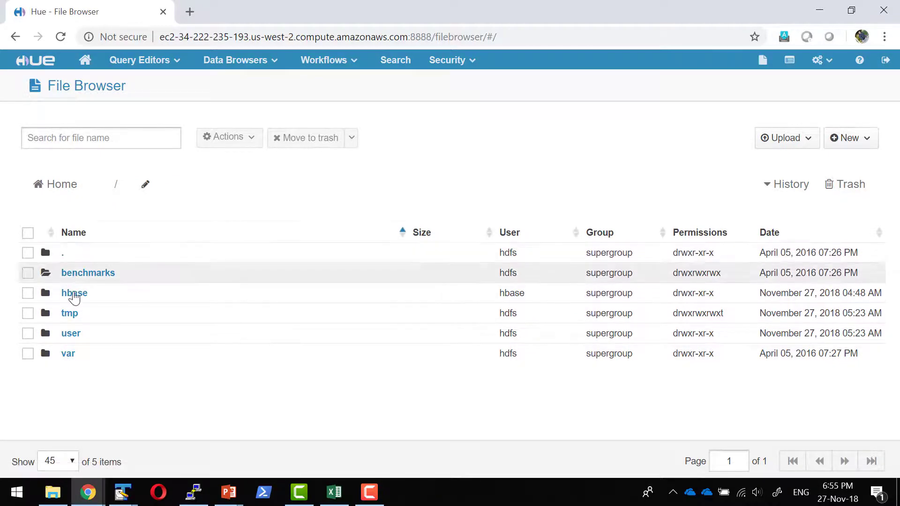
# - Go to the Job Browser, then browse the Administration dropdown in the top bar
pyautogui.click(789, 60)
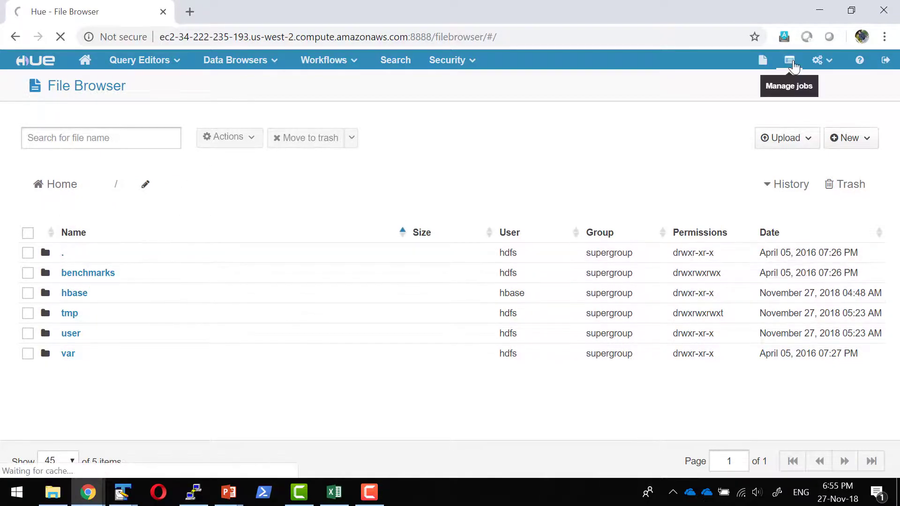
pyautogui.click(789, 60)
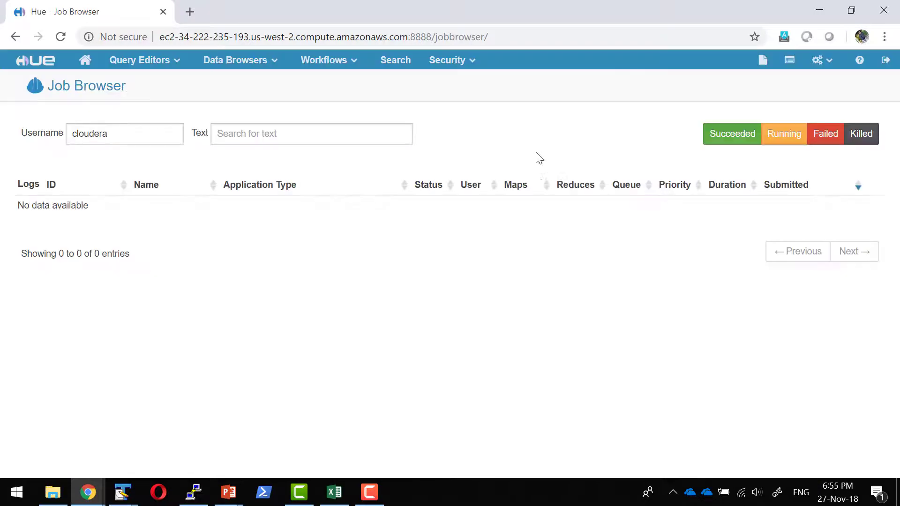
pyautogui.click(823, 60)
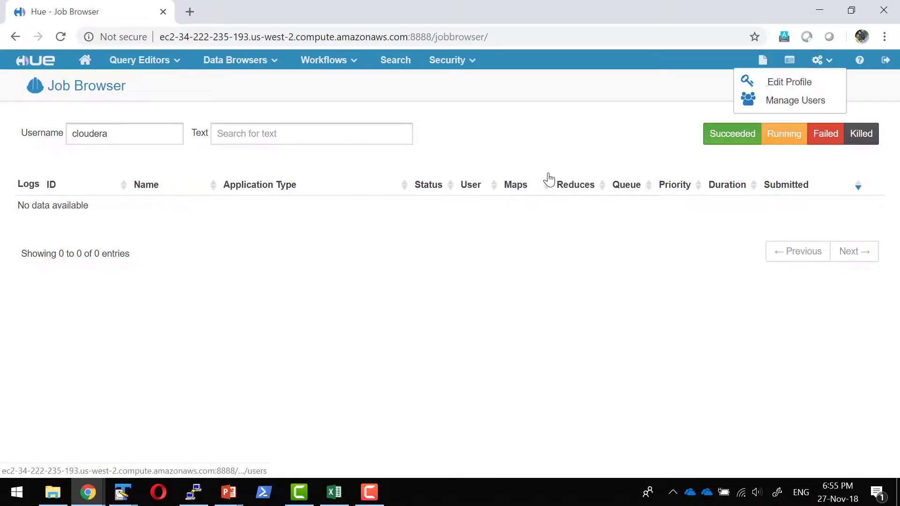
pyautogui.click(432, 143)
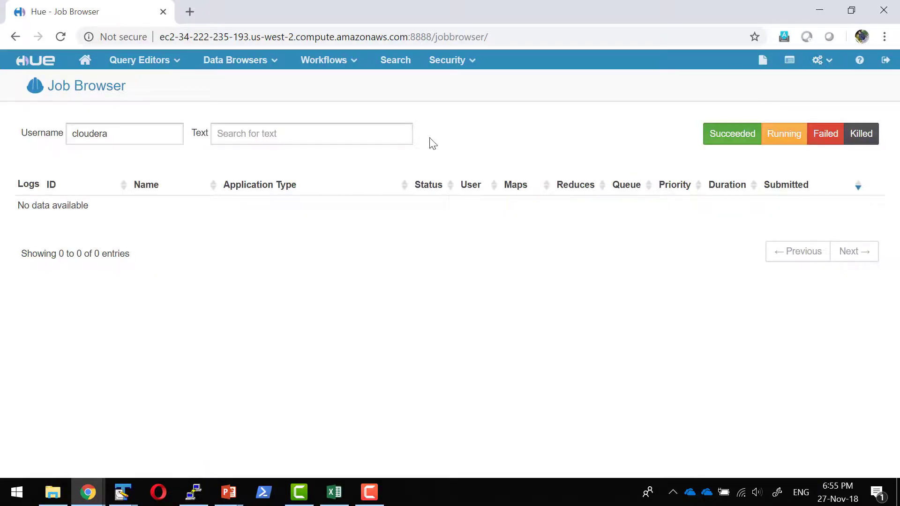
pyautogui.moveTo(819, 60)
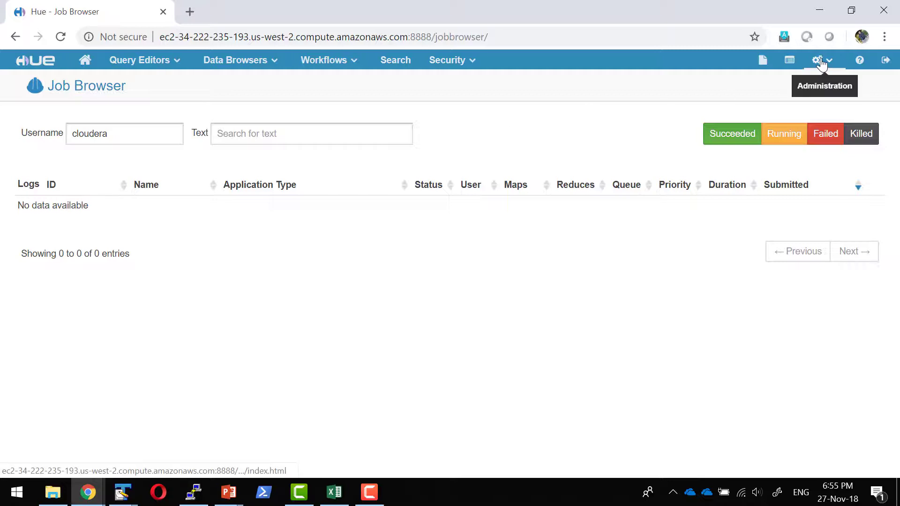
pyautogui.click(817, 60)
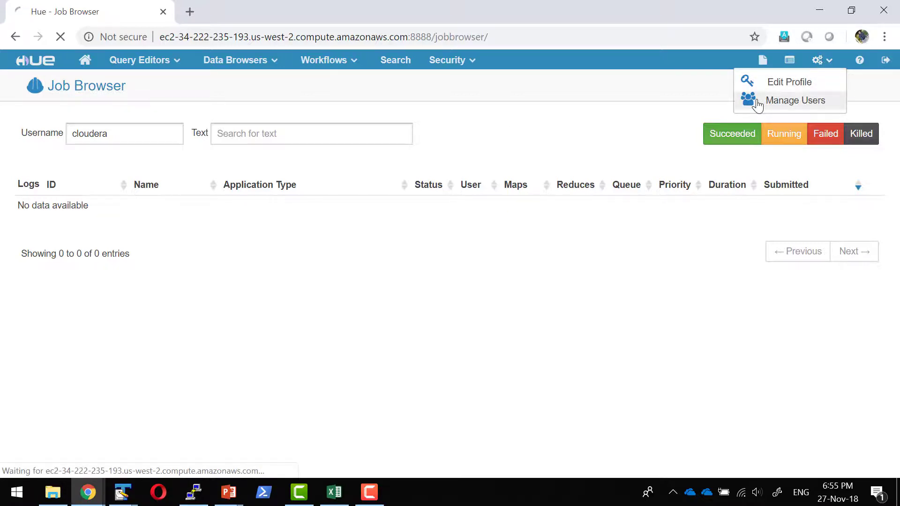
# - View the user management list, then launch the Pig script editor from Query Editors
pyautogui.click(795, 101)
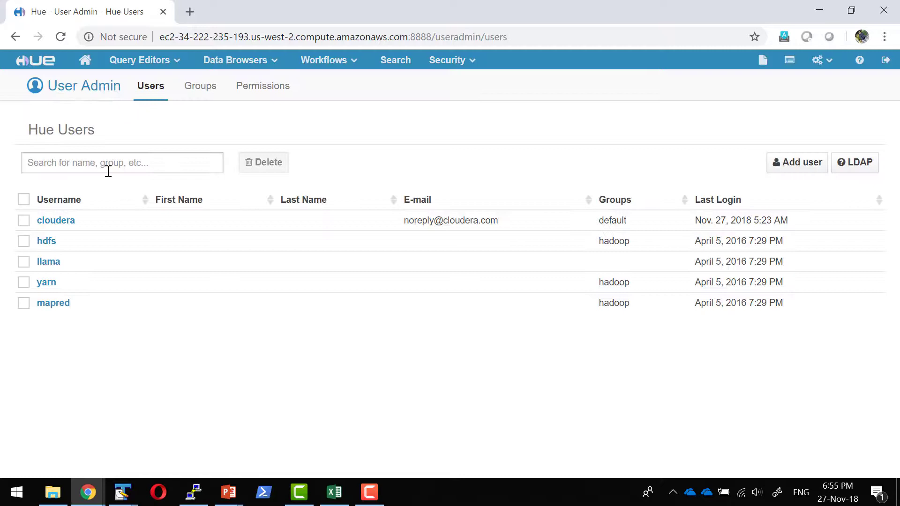
pyautogui.moveTo(85, 60)
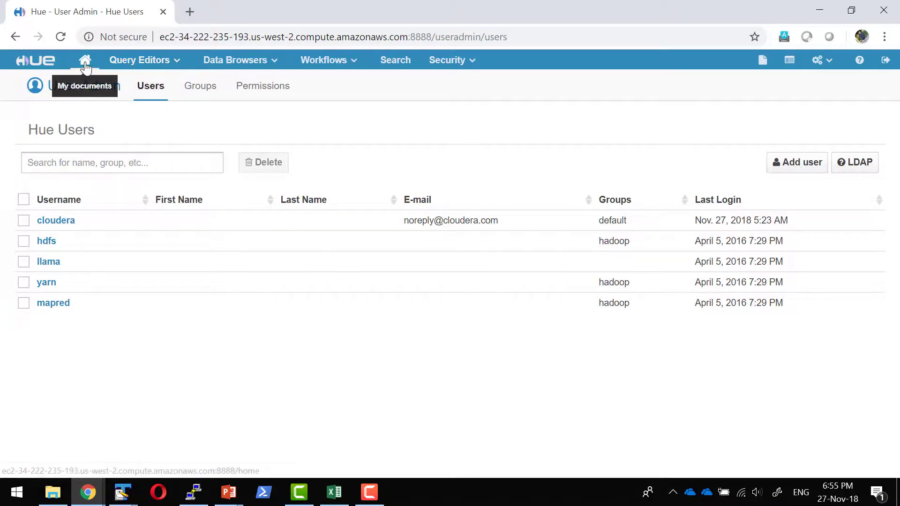
pyautogui.click(85, 60)
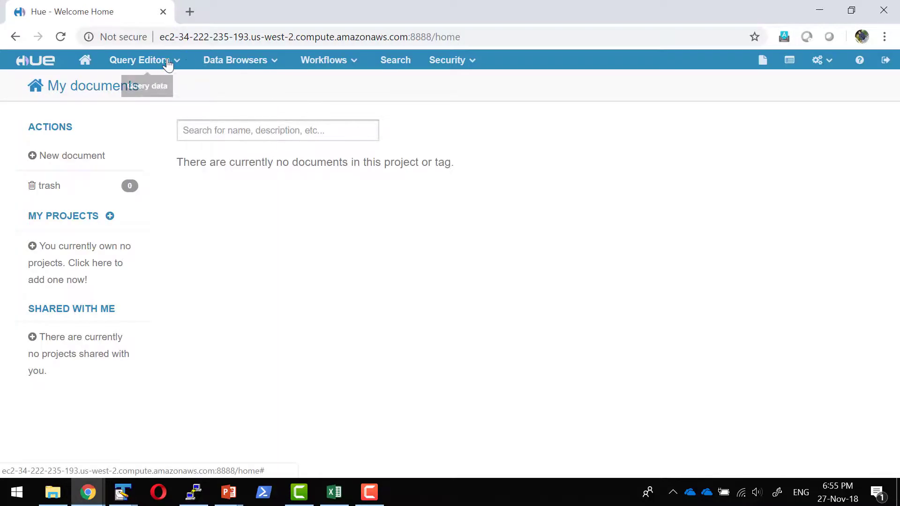
pyautogui.click(141, 60)
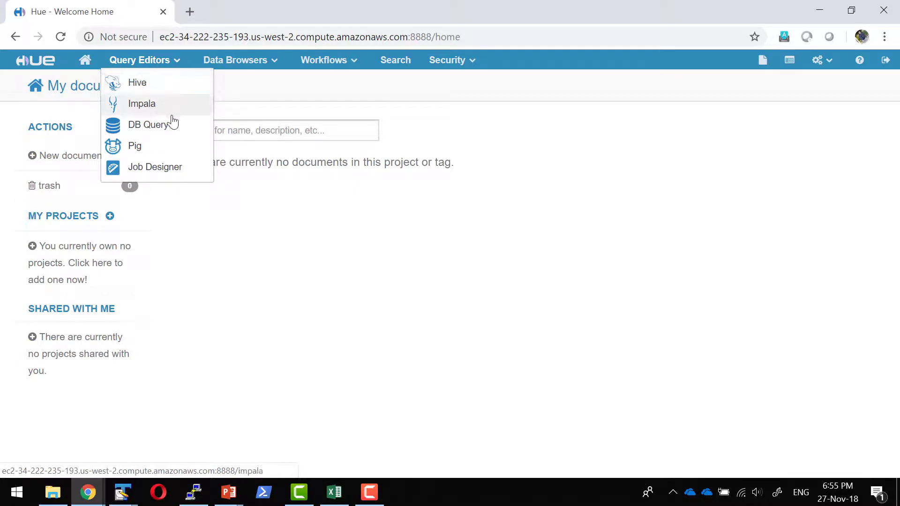
pyautogui.moveTo(148, 124)
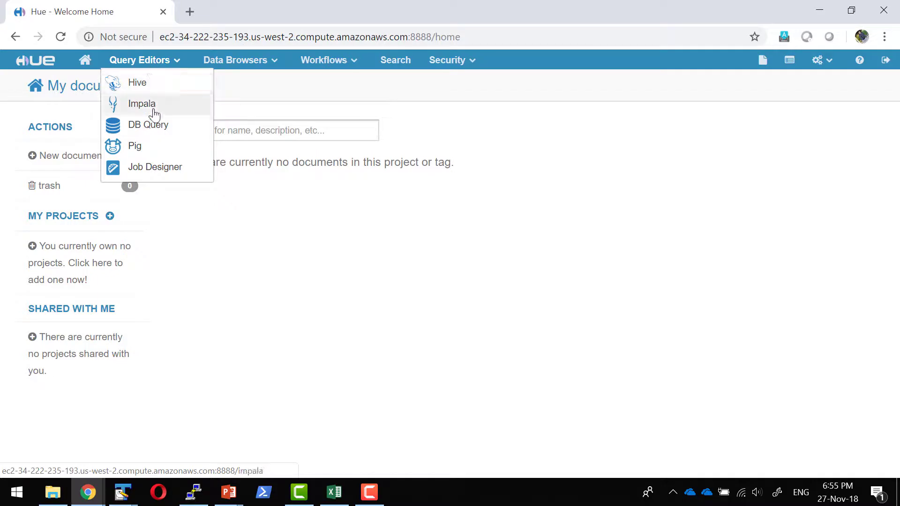
pyautogui.moveTo(134, 146)
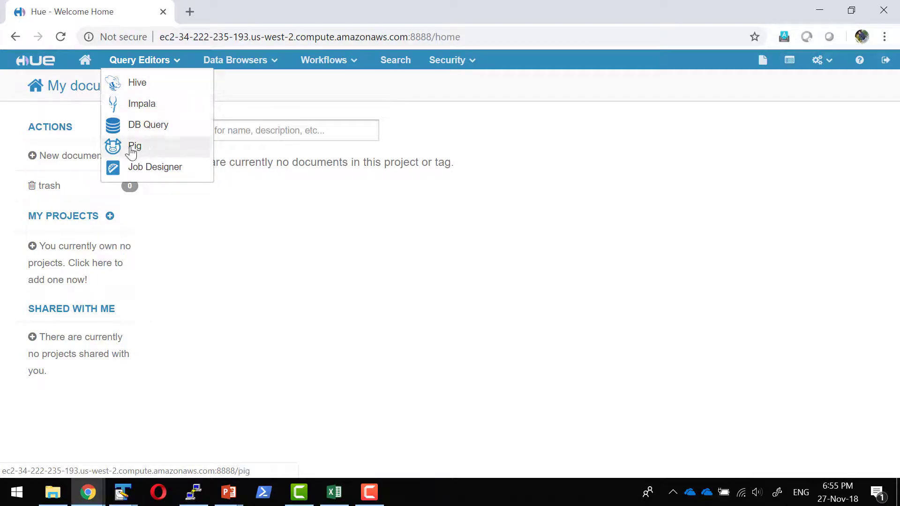
pyautogui.click(134, 147)
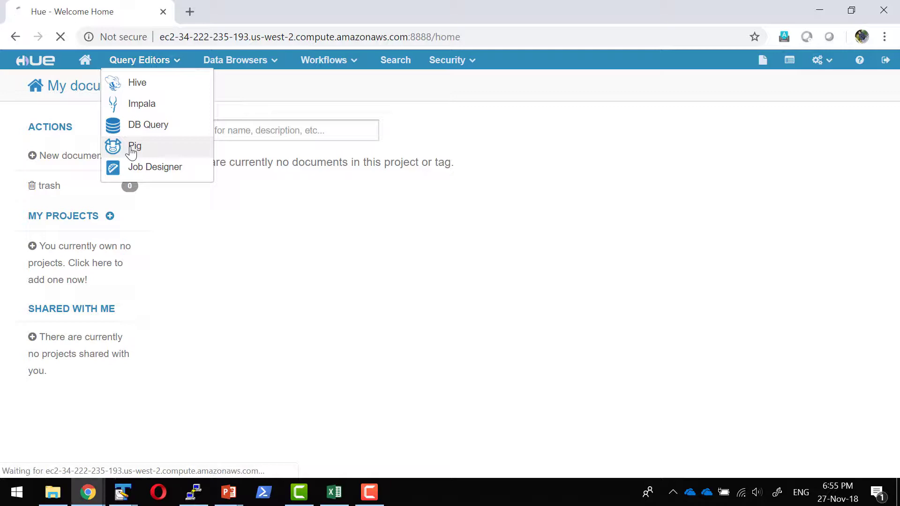
pyautogui.click(134, 146)
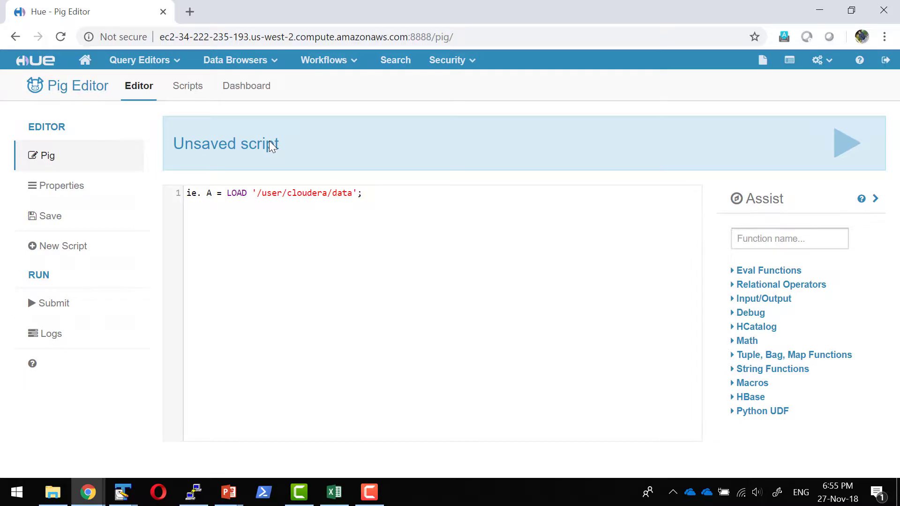
# - Switch from the Pig Editor to the Job Designer page via the Query Editors menu
pyautogui.click(139, 60)
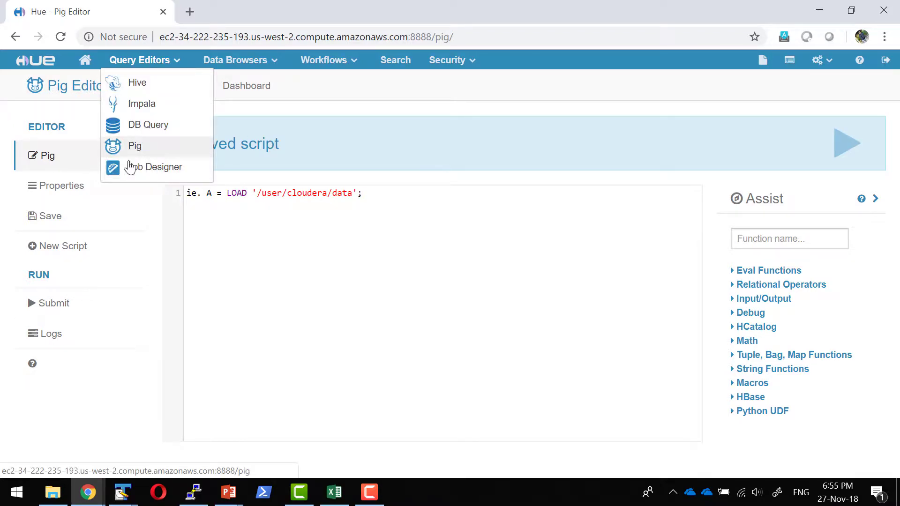
pyautogui.click(156, 167)
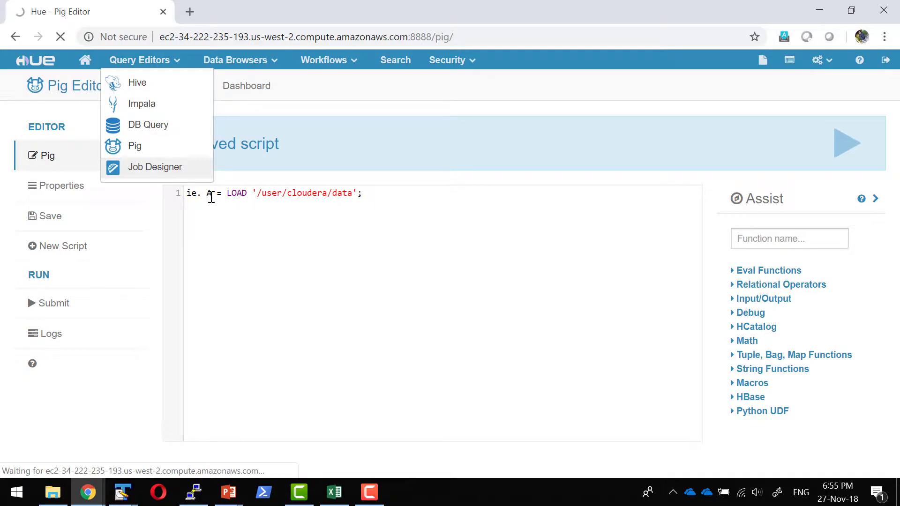
pyautogui.click(154, 166)
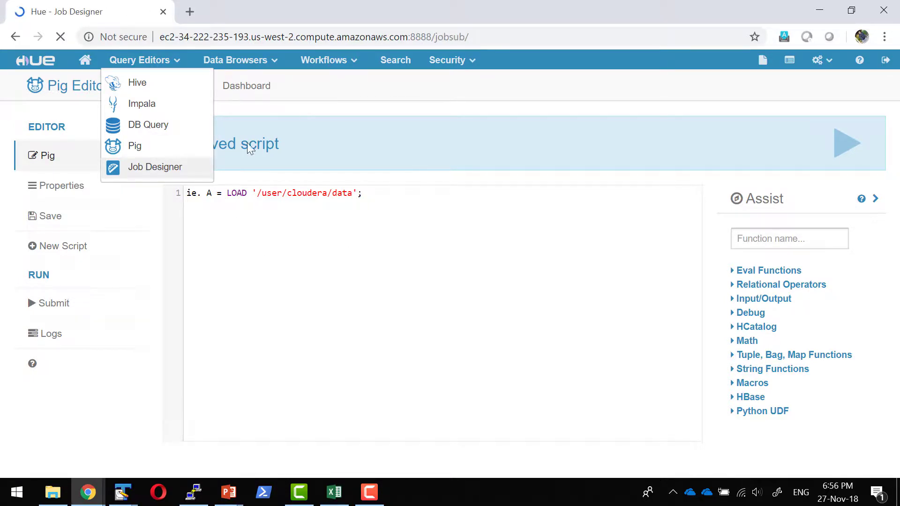
pyautogui.click(156, 167)
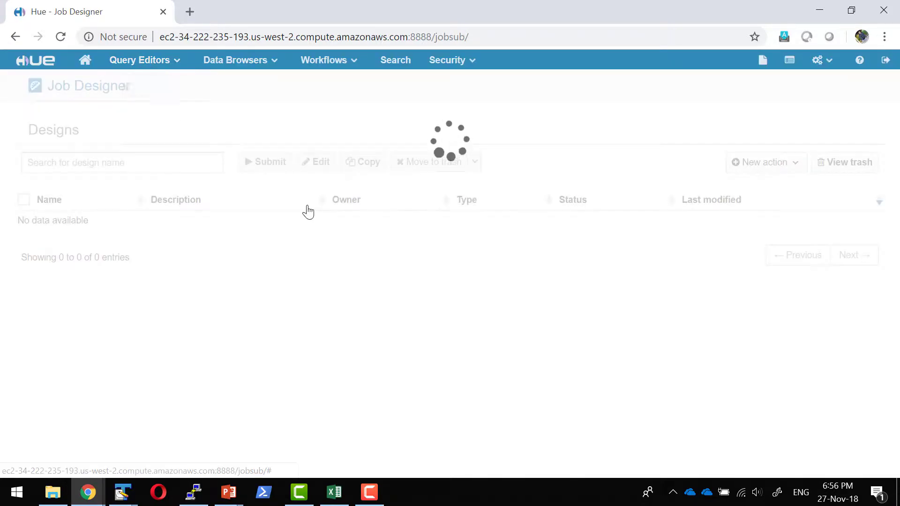
# - Browse the Workflows menu, then go to the Sqoop Transfer jobs page under Data Browsers
pyautogui.click(324, 60)
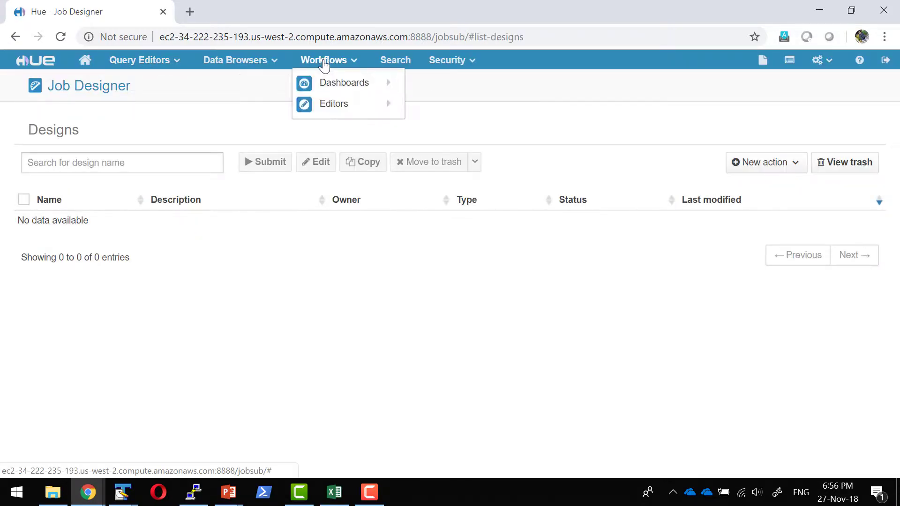
pyautogui.moveTo(344, 83)
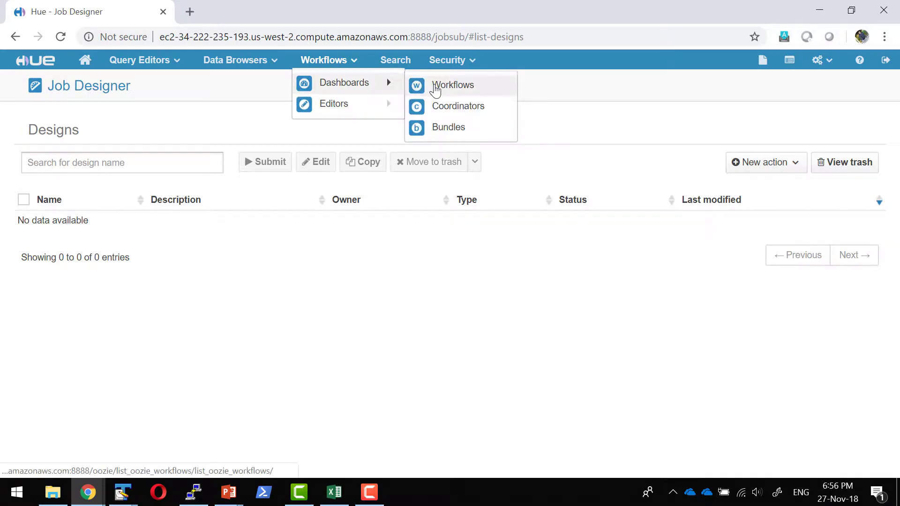
pyautogui.moveTo(458, 106)
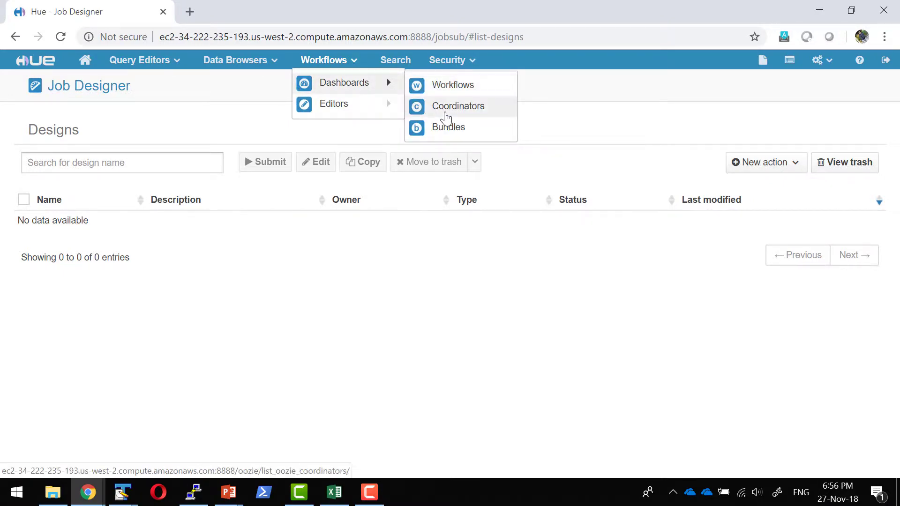
pyautogui.moveTo(313, 60)
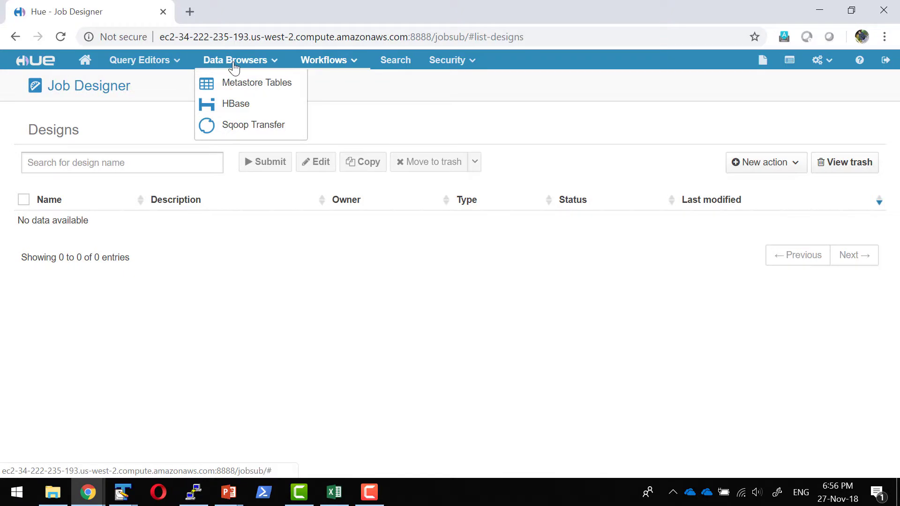
pyautogui.moveTo(235, 104)
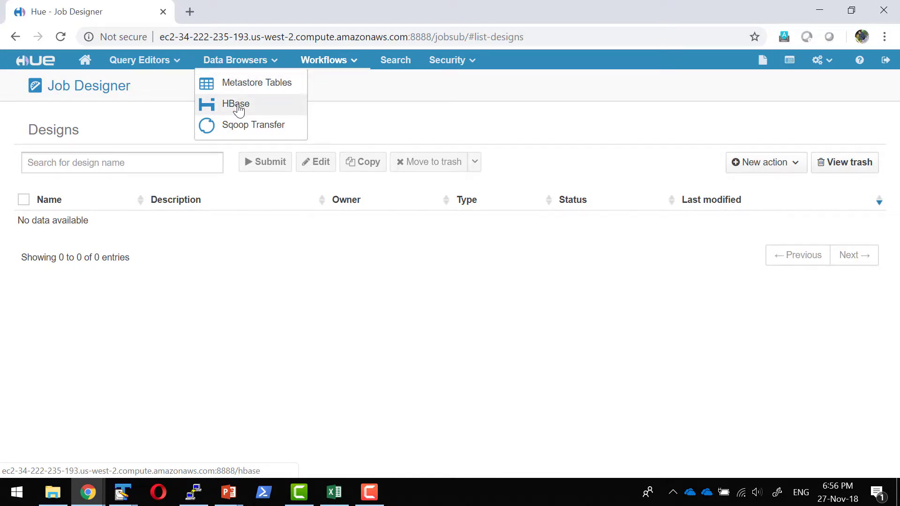
pyautogui.moveTo(252, 125)
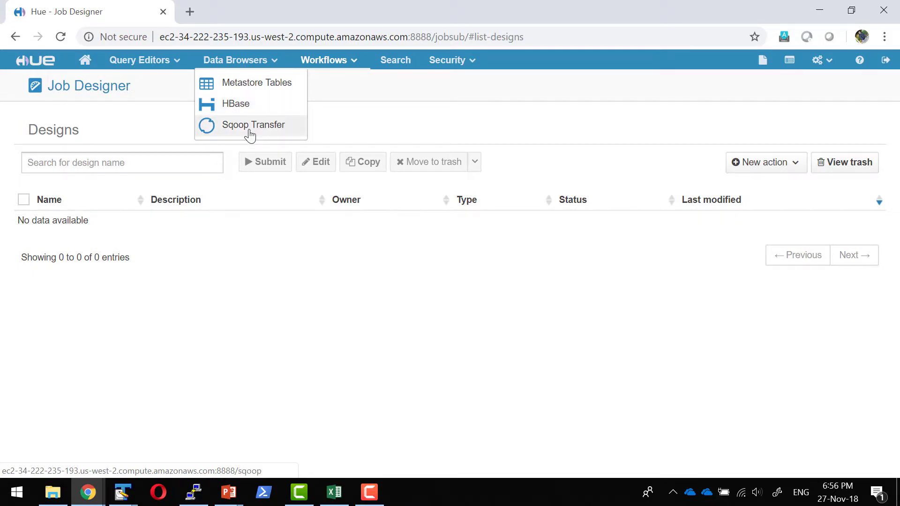
pyautogui.moveTo(252, 122)
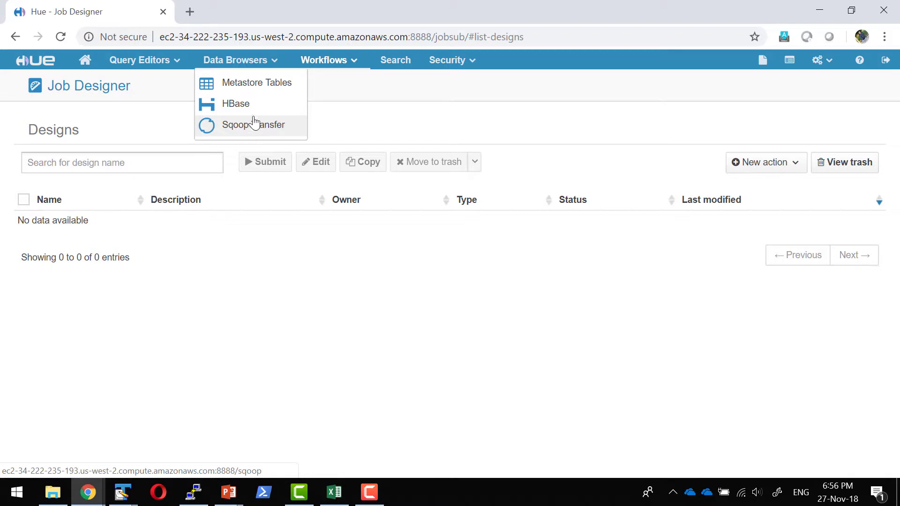
pyautogui.click(252, 125)
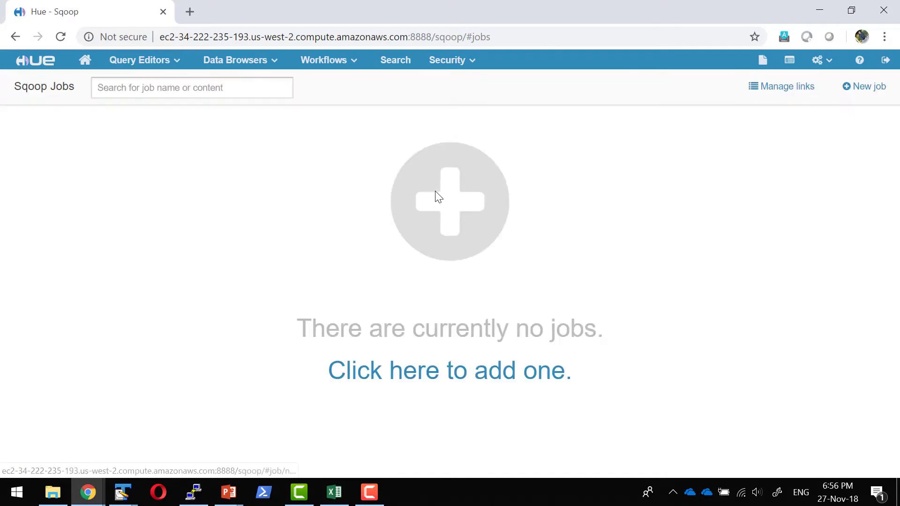